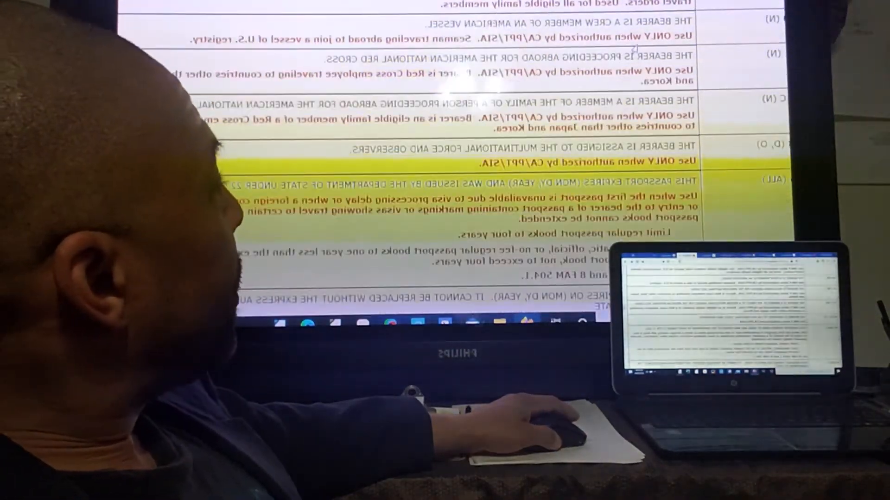
{"action": "scroll", "scroll_direction": "down", "scroll_amount": 3}
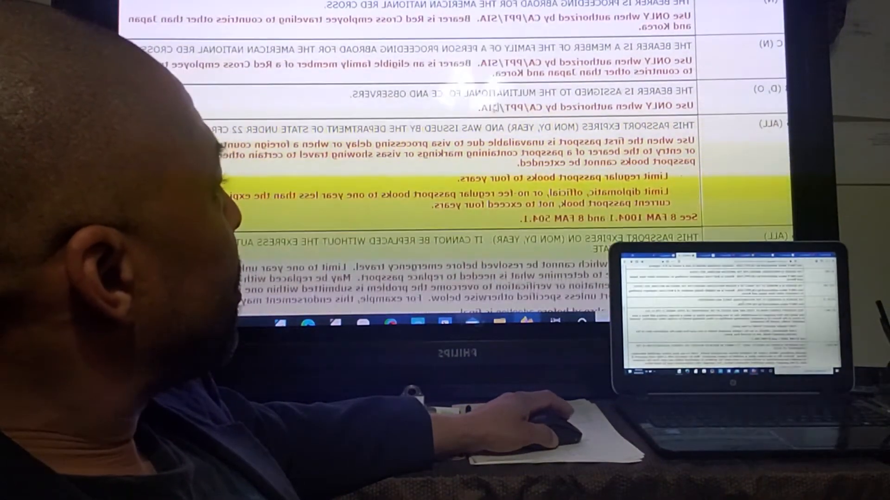